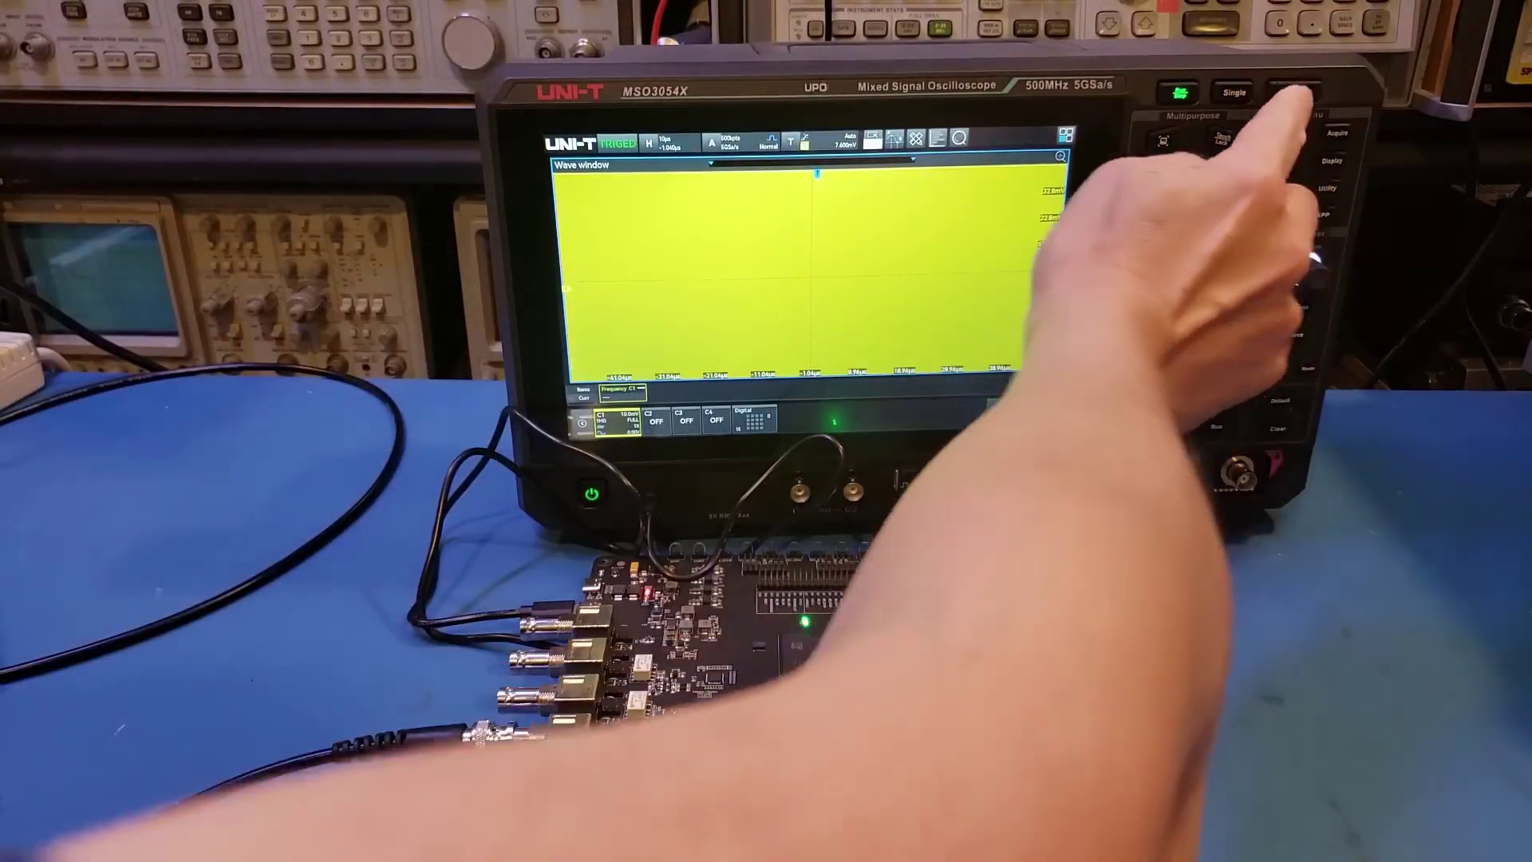
# Step: Run Autoset on the oscilloscope until 'Auto setup completed' appears with channel 1 traced
pyautogui.click(1296, 91)
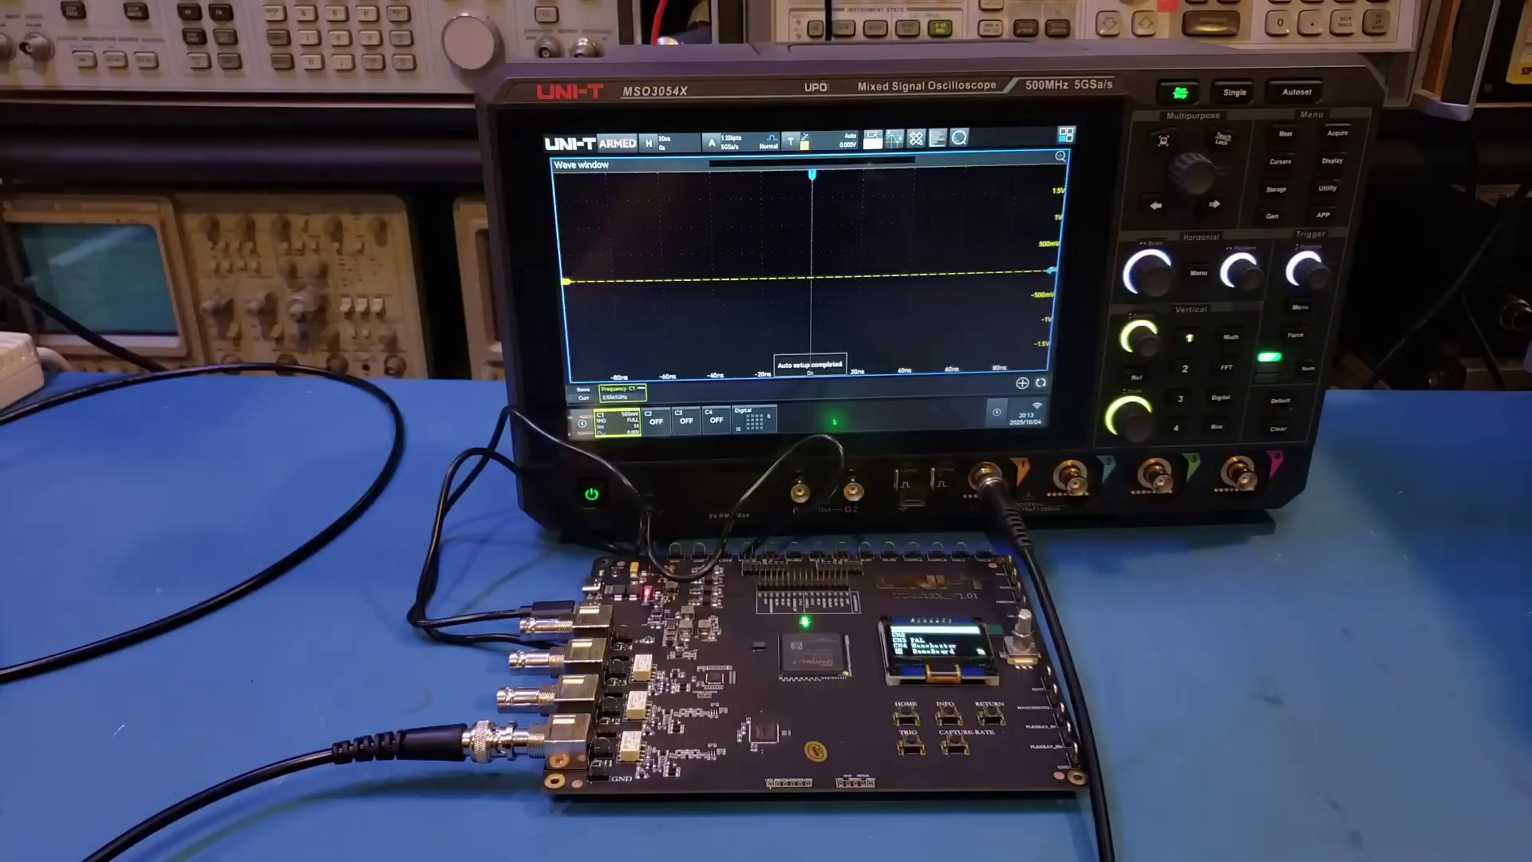